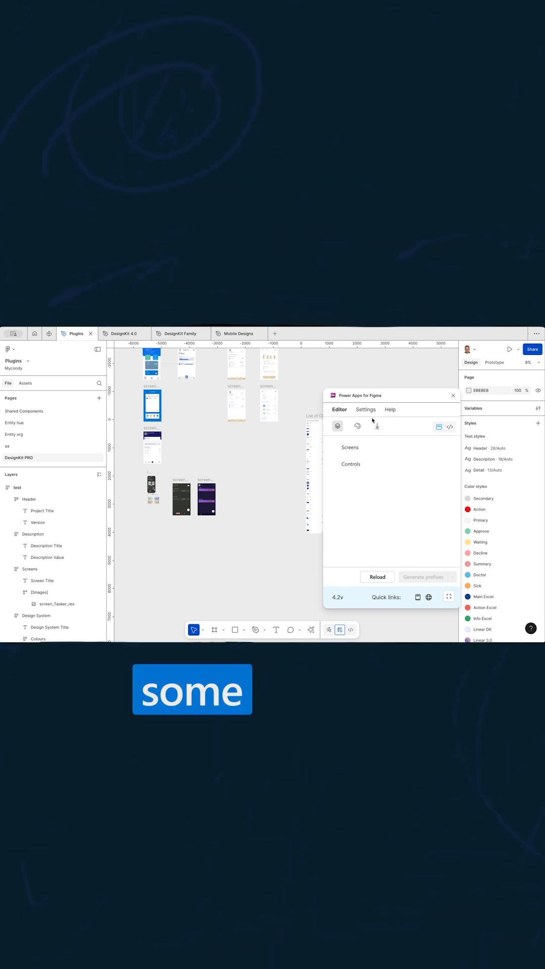
# Browse the plugin's colour tools view, then return to the main Editor listing Screens, Controls, Properties, Transitions, Prototypes
pyautogui.click(357, 424)
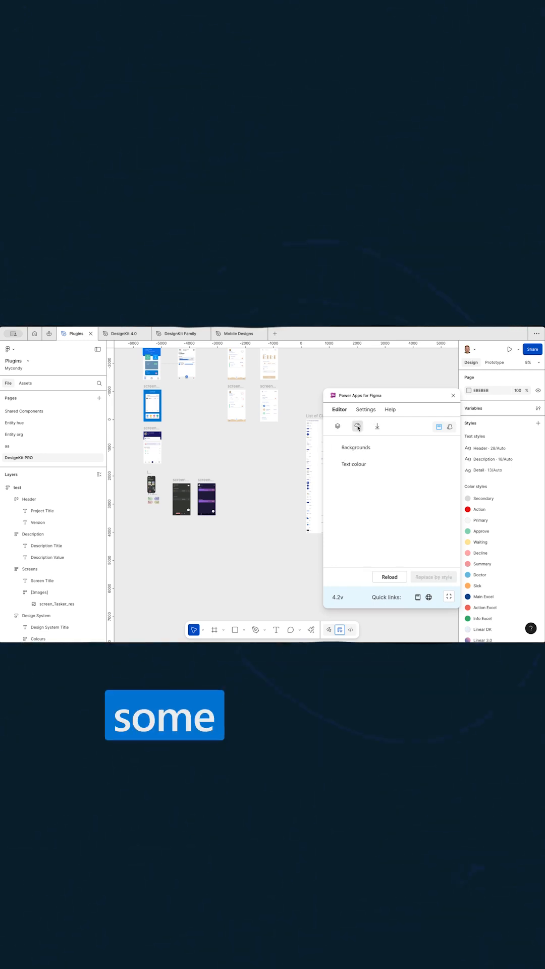
pyautogui.click(376, 426)
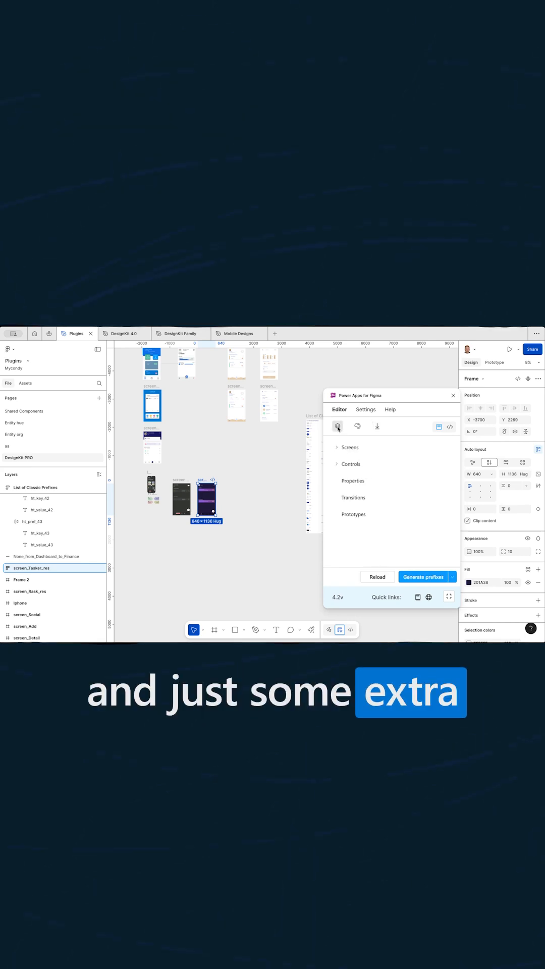
# Show the Help section's supported prefixes for Classic, Modern and Composed controls
pyautogui.click(337, 447)
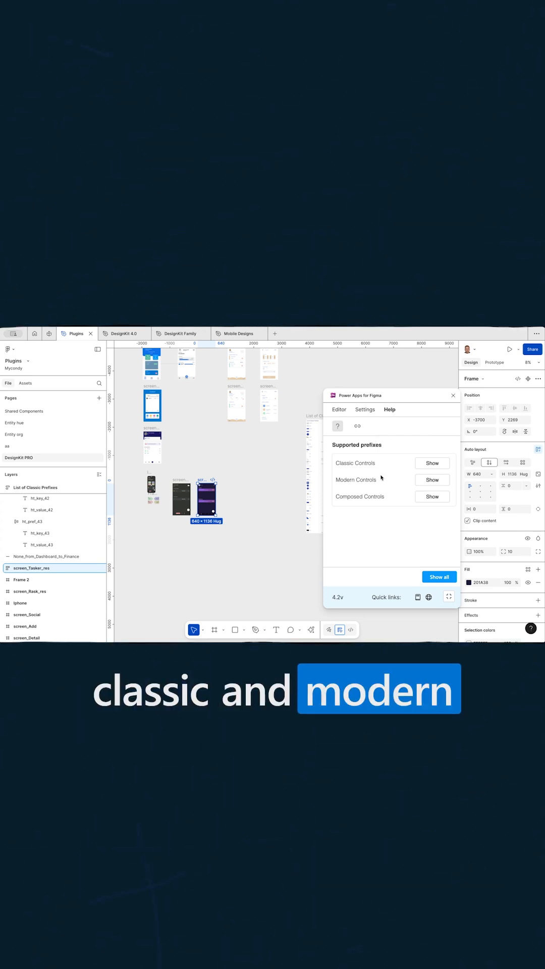
pyautogui.moveTo(284, 475)
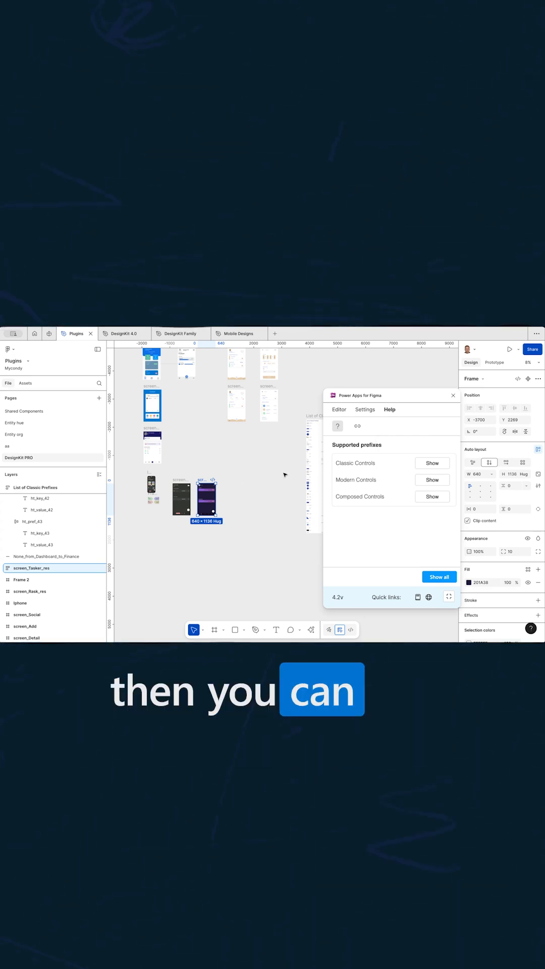